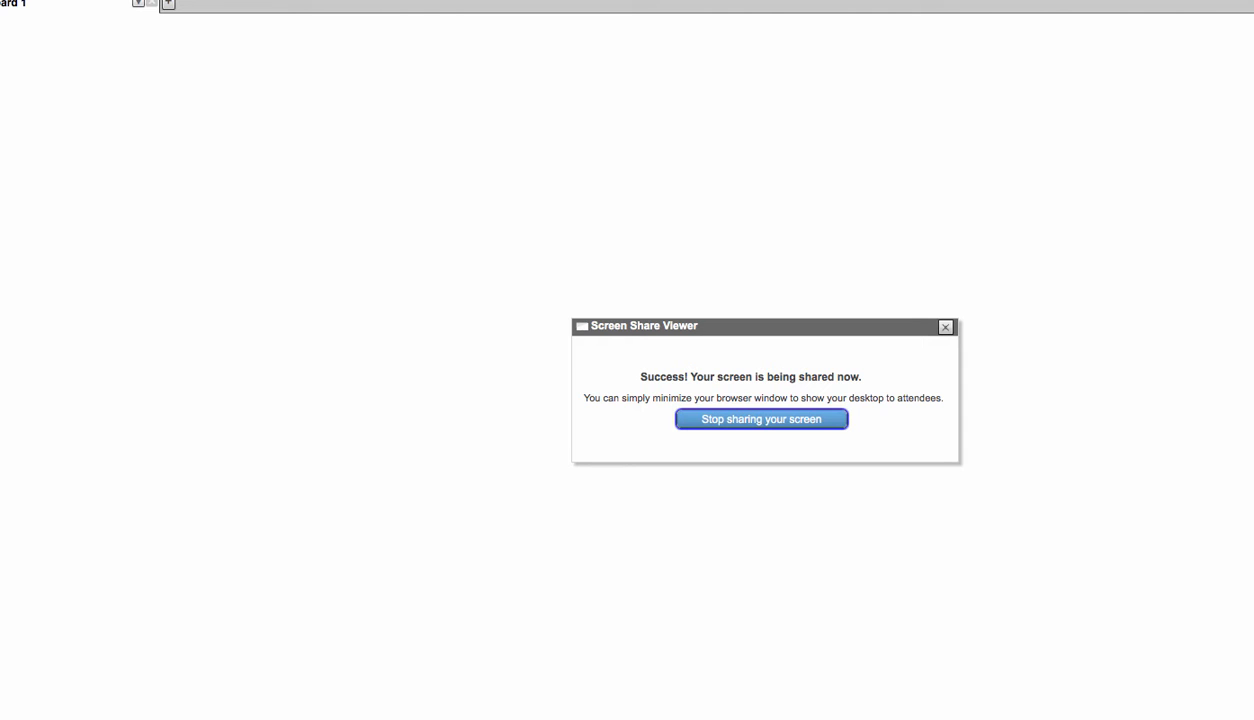
Step: Dismiss the WizIQ screen-sharing confirmation to begin sharing the desktop
{"action": "left_click", "coordinate": [20, 5]}
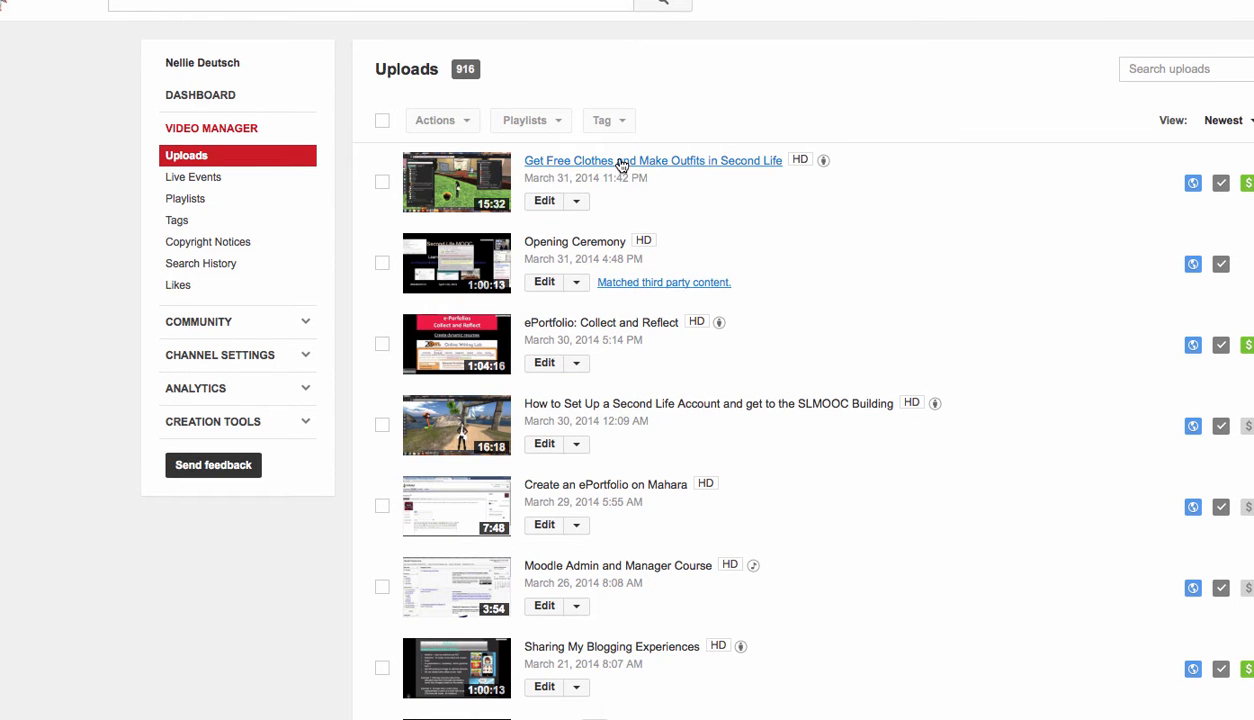
{"action": "left_click", "coordinate": [652, 160]}
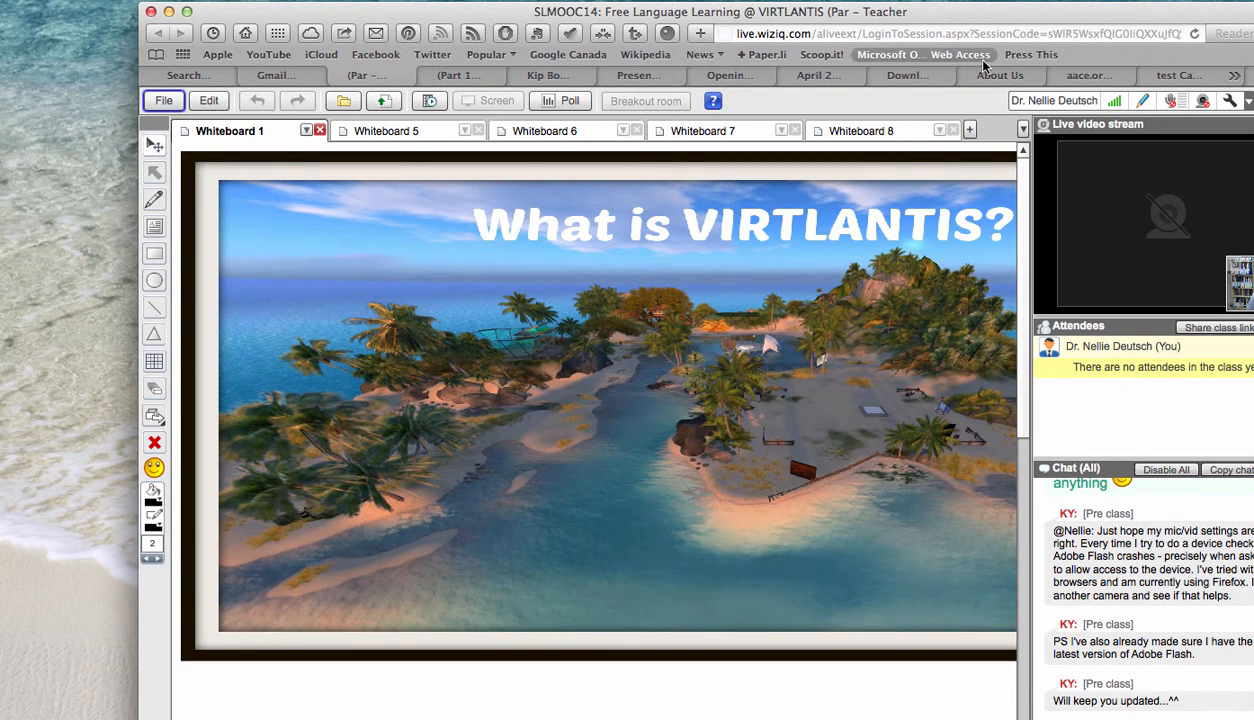
{"action": "mouse_move", "coordinate": [1095, 85]}
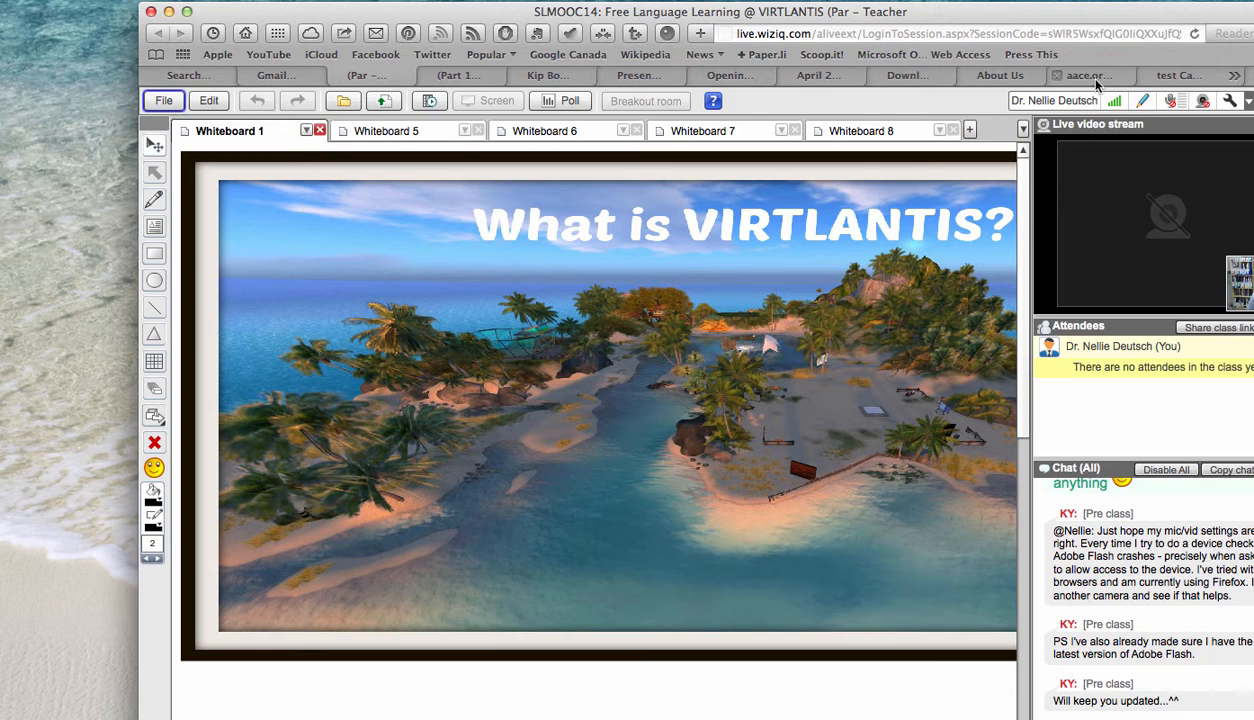
{"action": "mouse_move", "coordinate": [845, 33]}
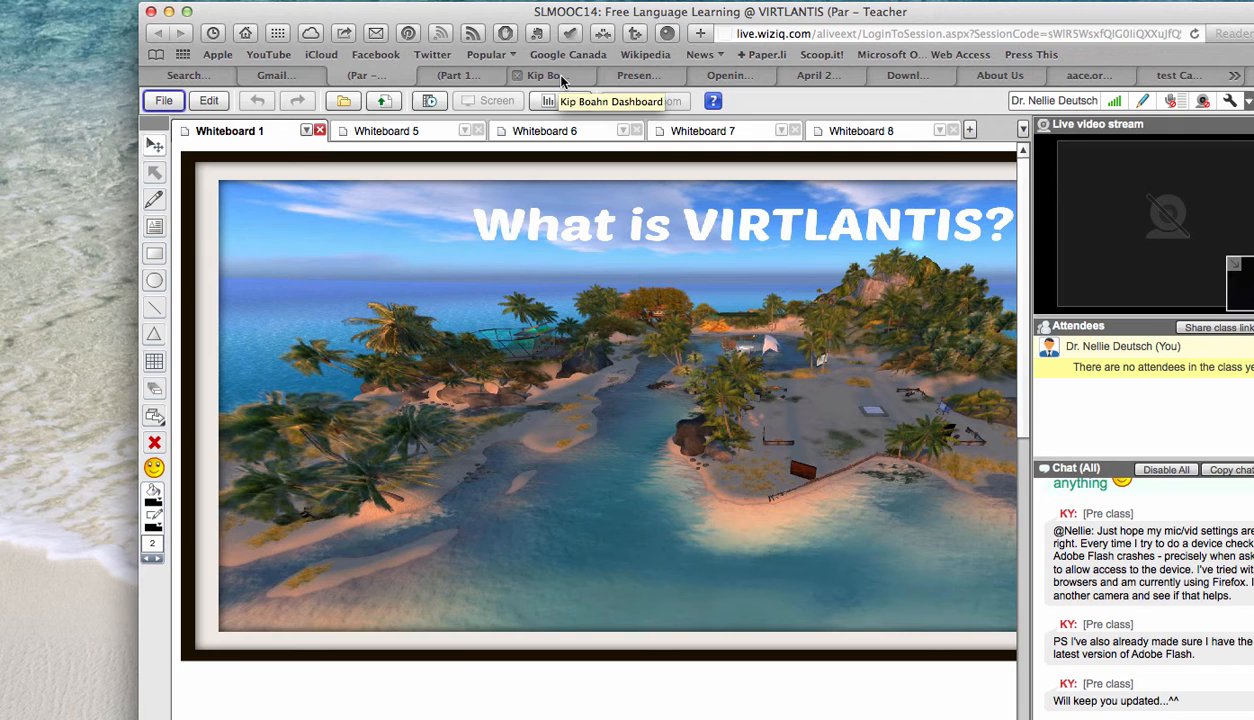
Step: In the Second Life MOOC Presentations doc, close sharing settings and follow the Second Life Area link
{"action": "left_click", "coordinate": [730, 75]}
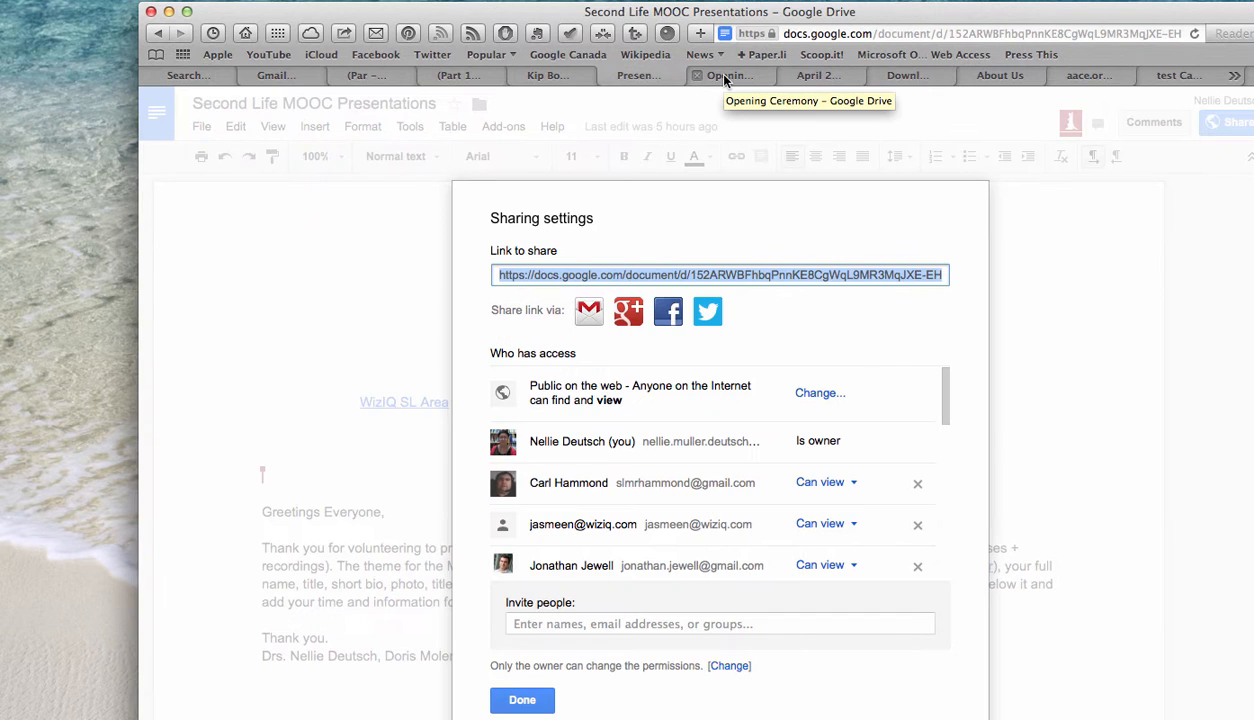
{"action": "left_click", "coordinate": [522, 699]}
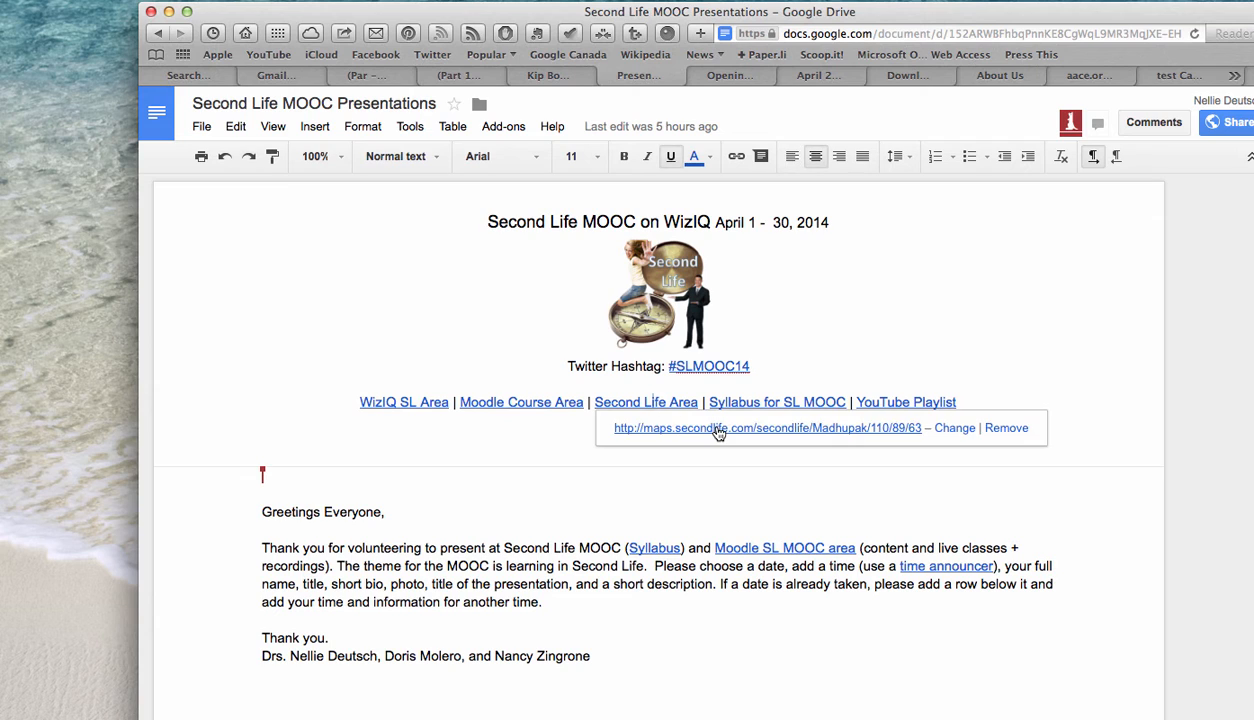
{"action": "left_click", "coordinate": [769, 427]}
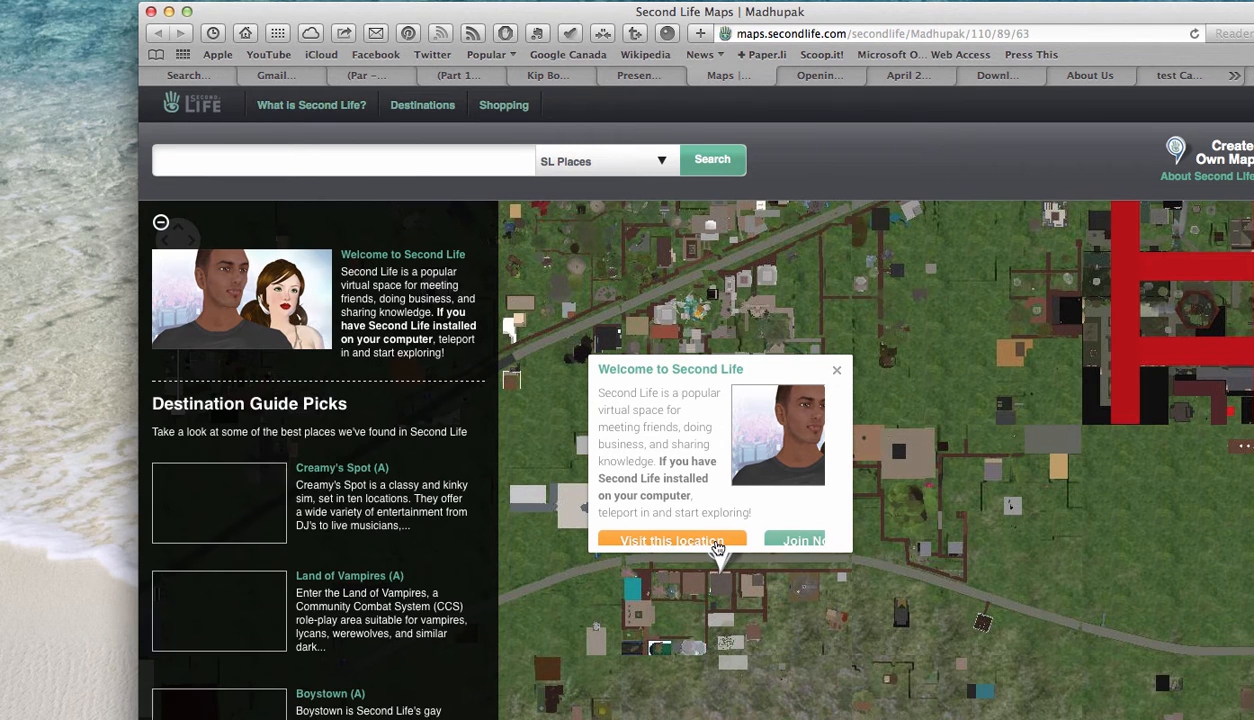
Step: Choose 'Visit this location' on the Madhupak map popup to teleport into Second Life
{"action": "left_click", "coordinate": [671, 541]}
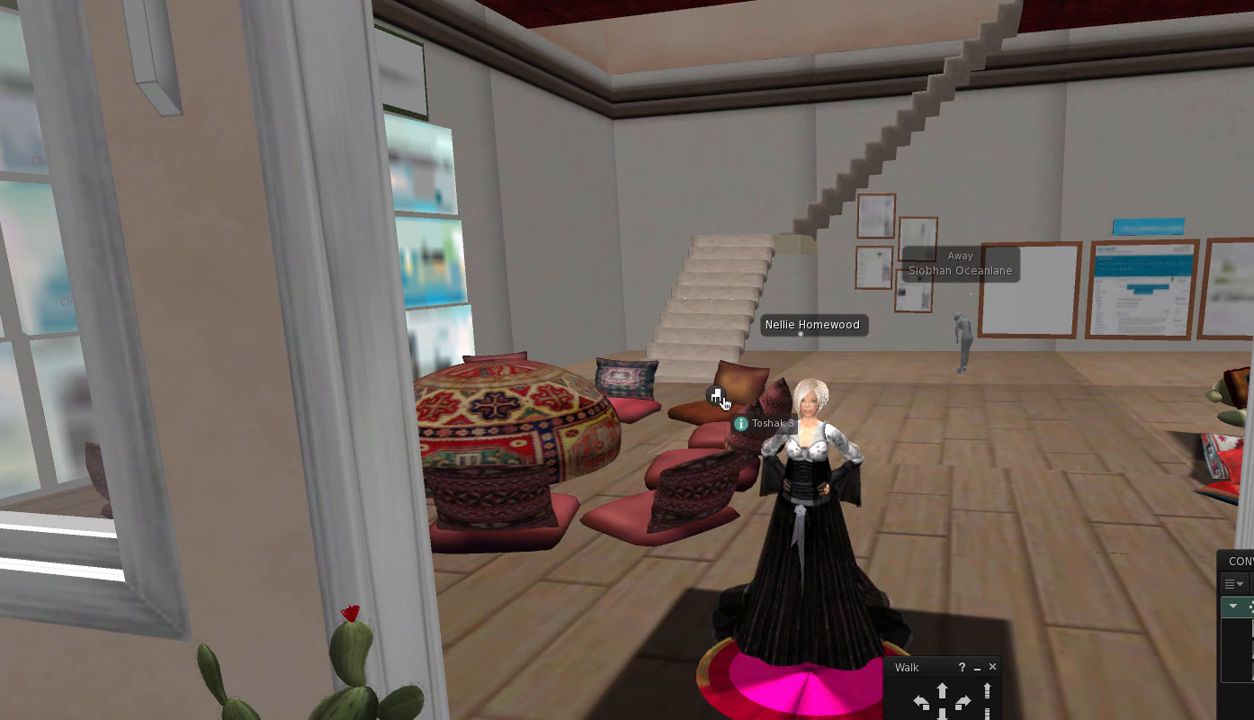
Step: Use Sit Here on the floor cushion beside the patterned ottoman
{"action": "right_click", "coordinate": [725, 400]}
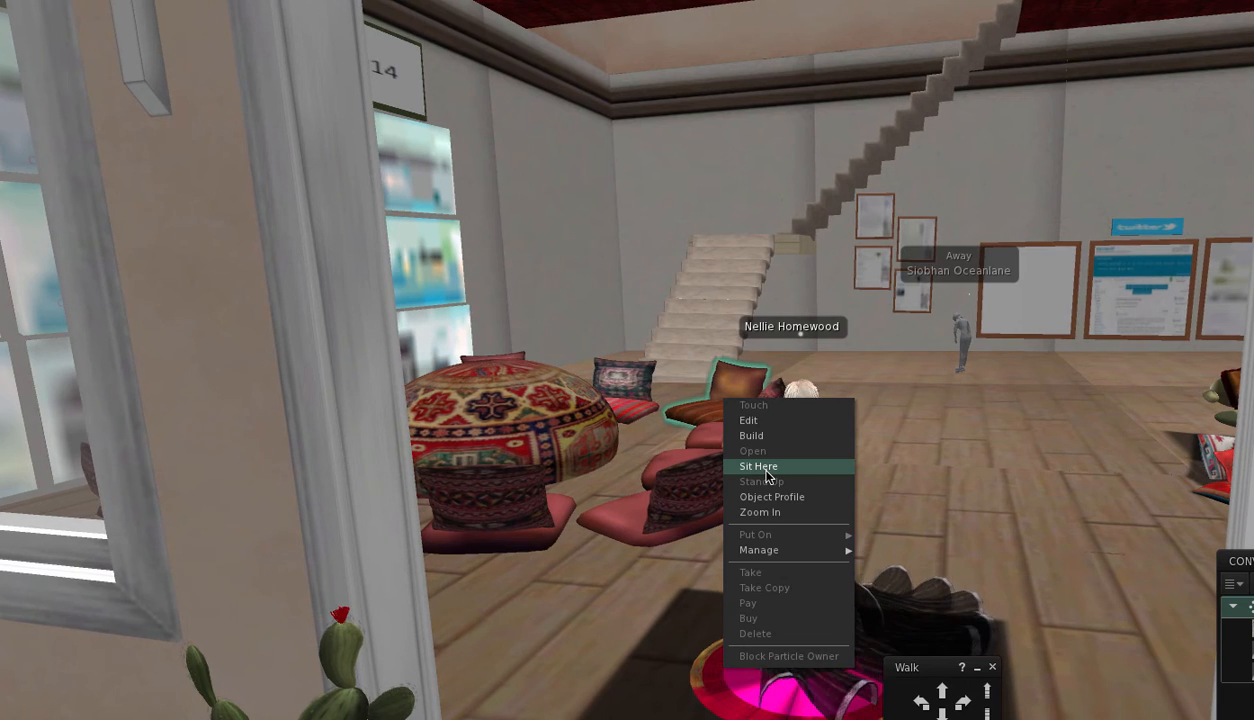
{"action": "left_click", "coordinate": [758, 466]}
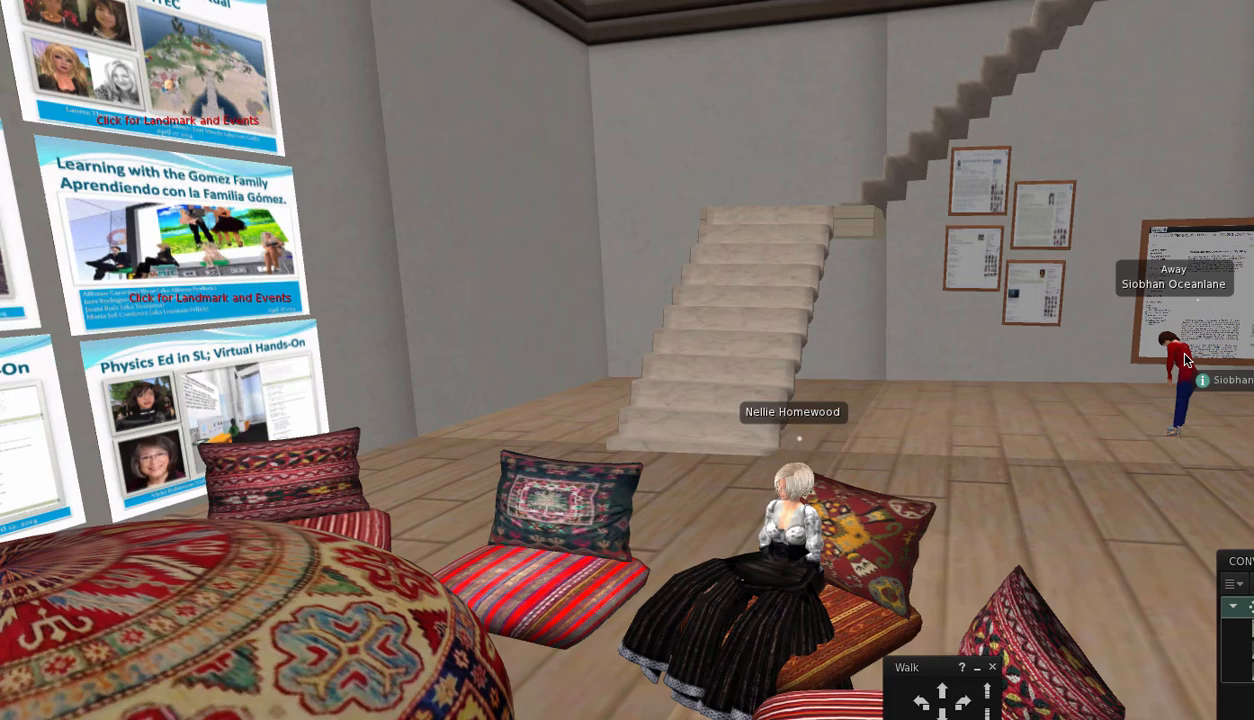
{"action": "mouse_move", "coordinate": [292, 328]}
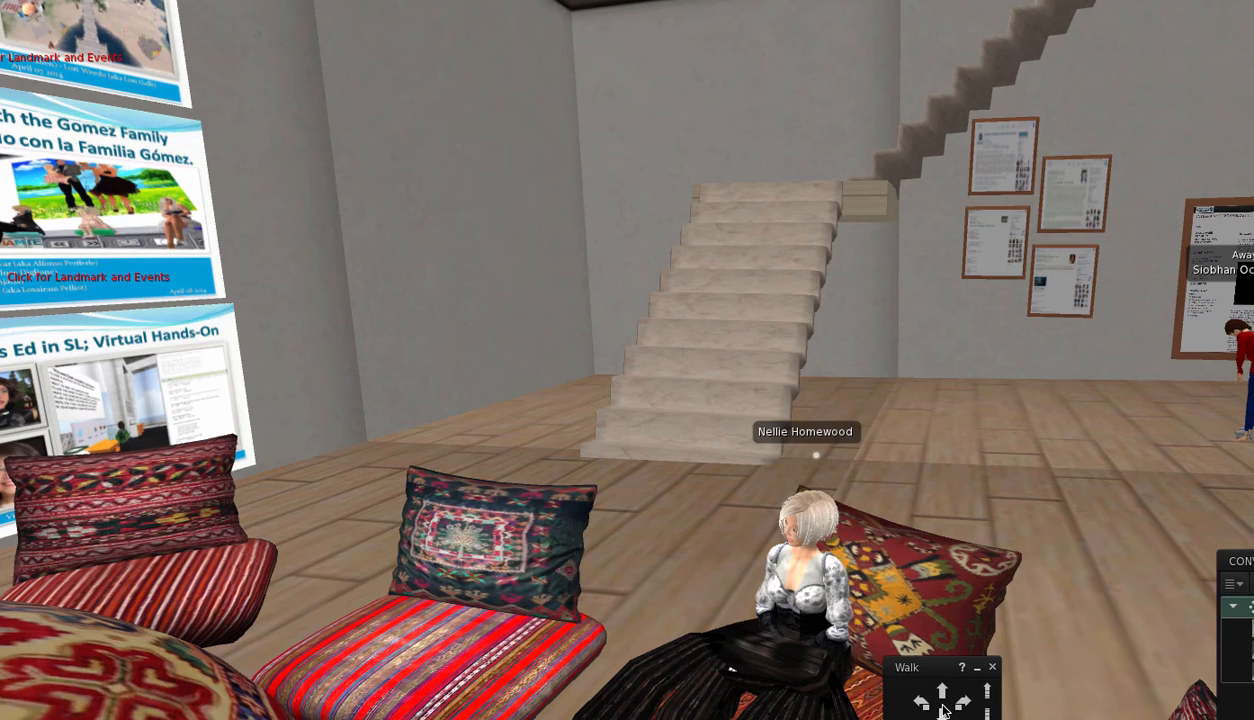
{"action": "mouse_move", "coordinate": [935, 675]}
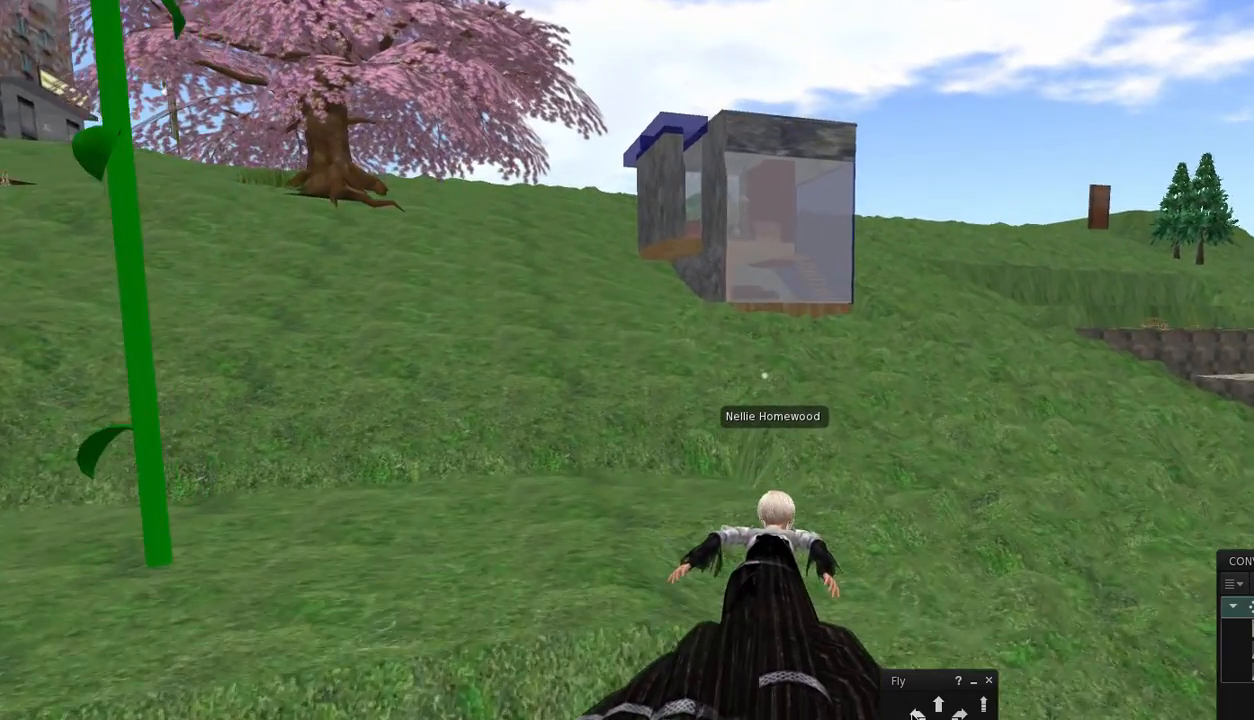
Step: Steer the flying avatar with the arrow controls over the grassy hillside
{"action": "left_click", "coordinate": [943, 703]}
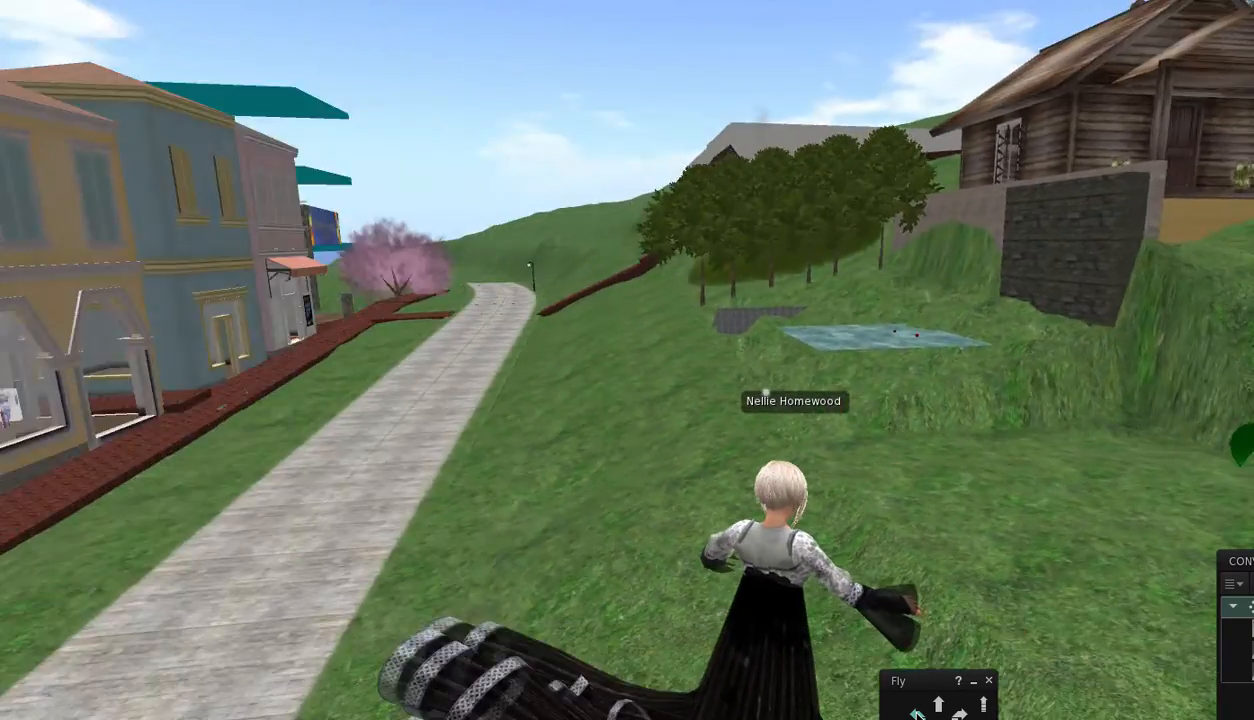